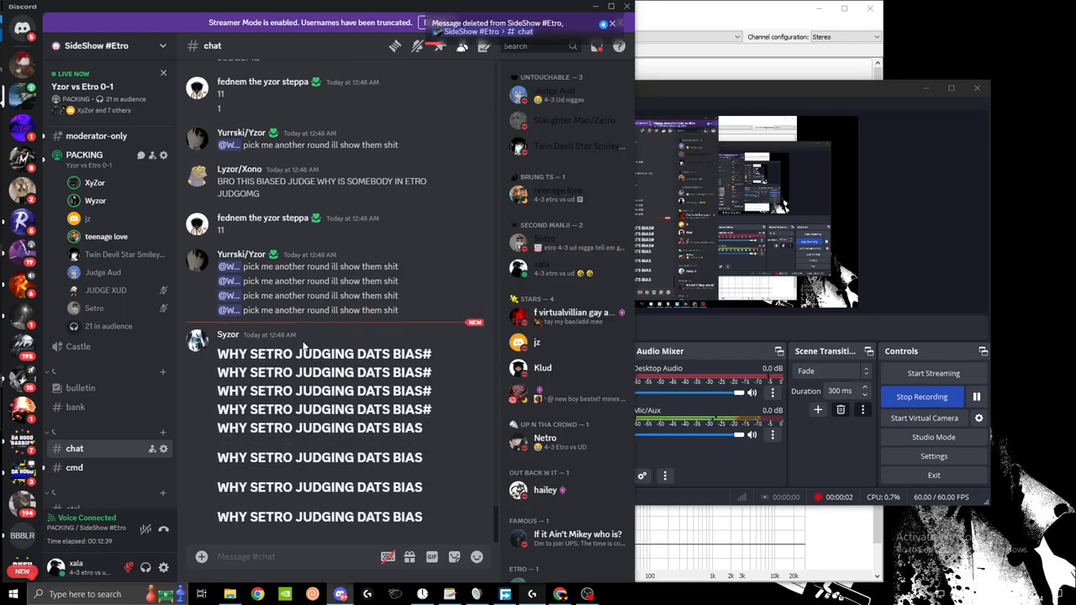
Post the reply "vordo got that" in #chat, then start typing "yea"
{"action": "right_click", "coordinate": [94, 182]}
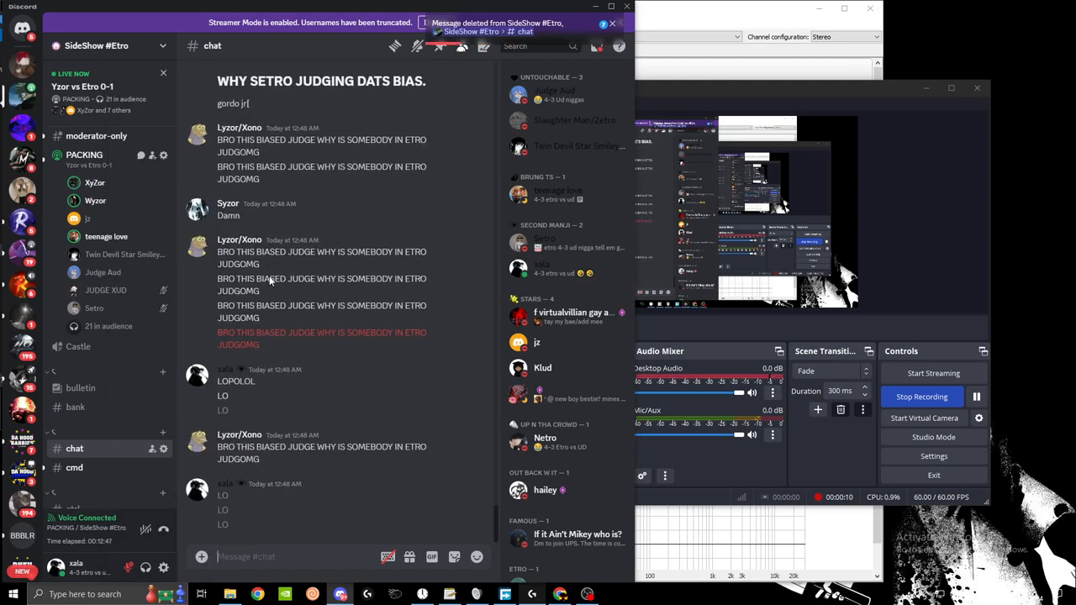
{"action": "right_click", "coordinate": [94, 201]}
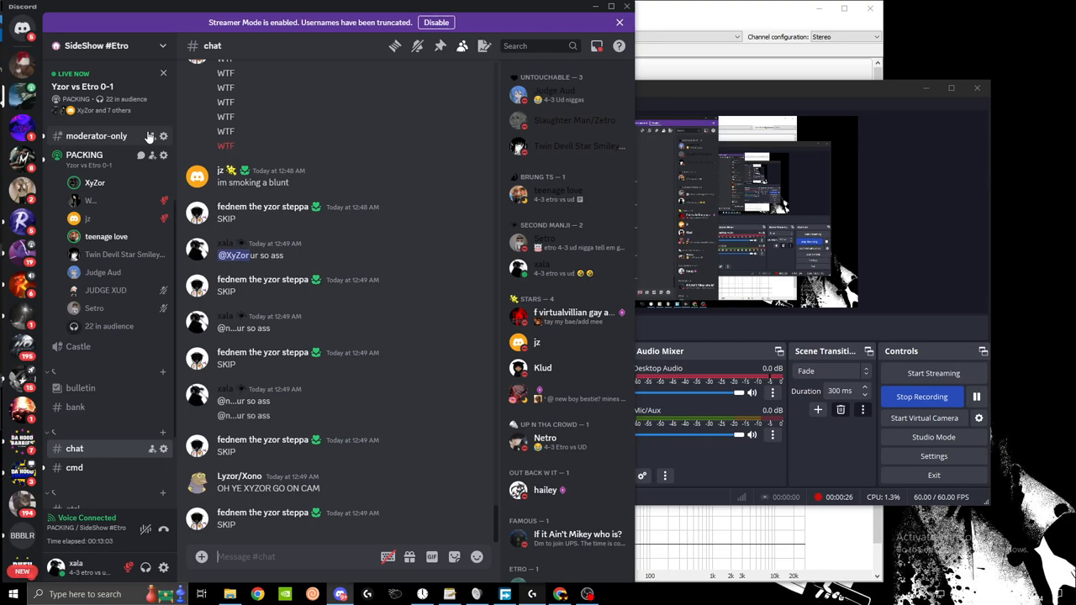
{"action": "type", "text": "vordo g"}
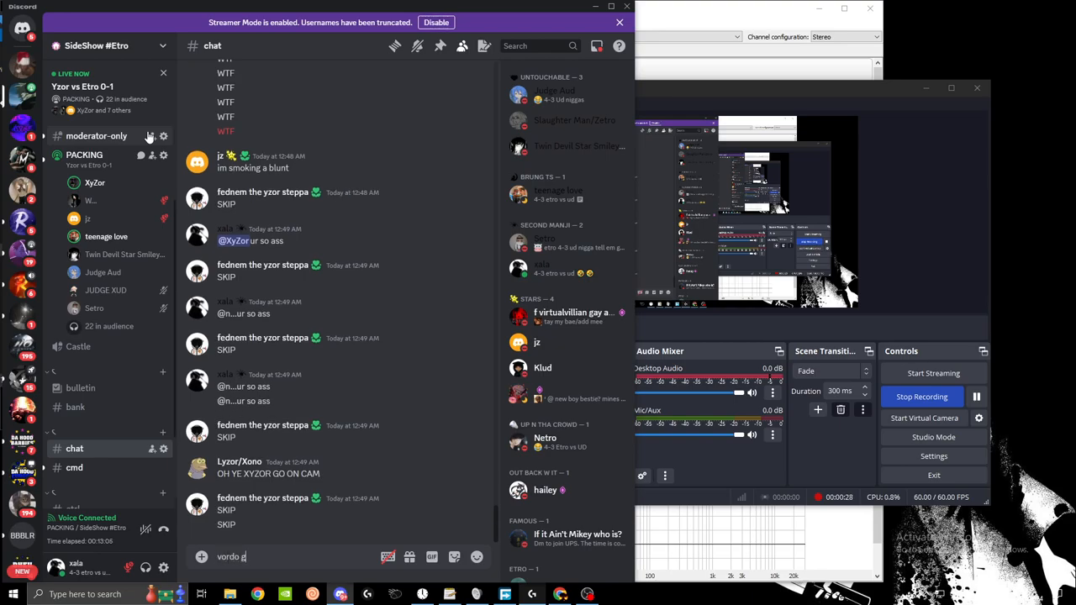
{"action": "key", "text": "enter"}
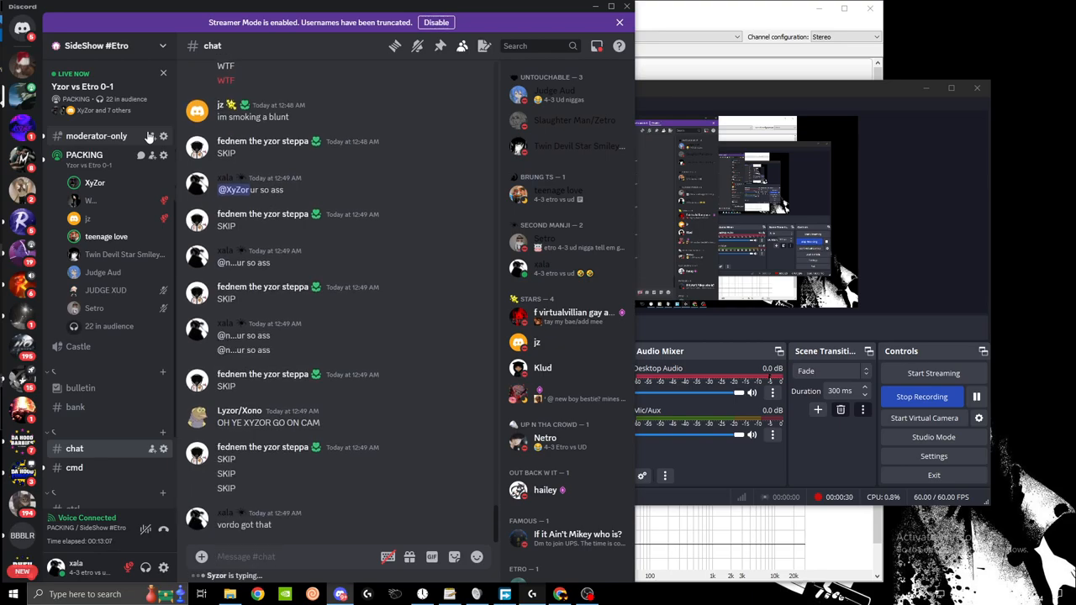
{"action": "type", "text": "yea"}
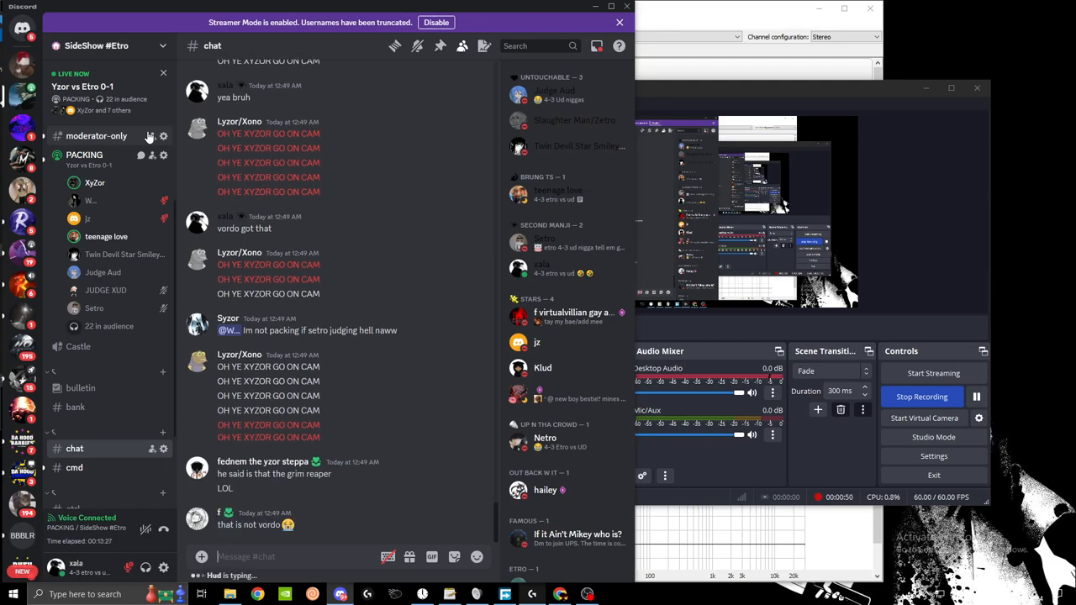
{"action": "mouse_move", "coordinate": [165, 268]}
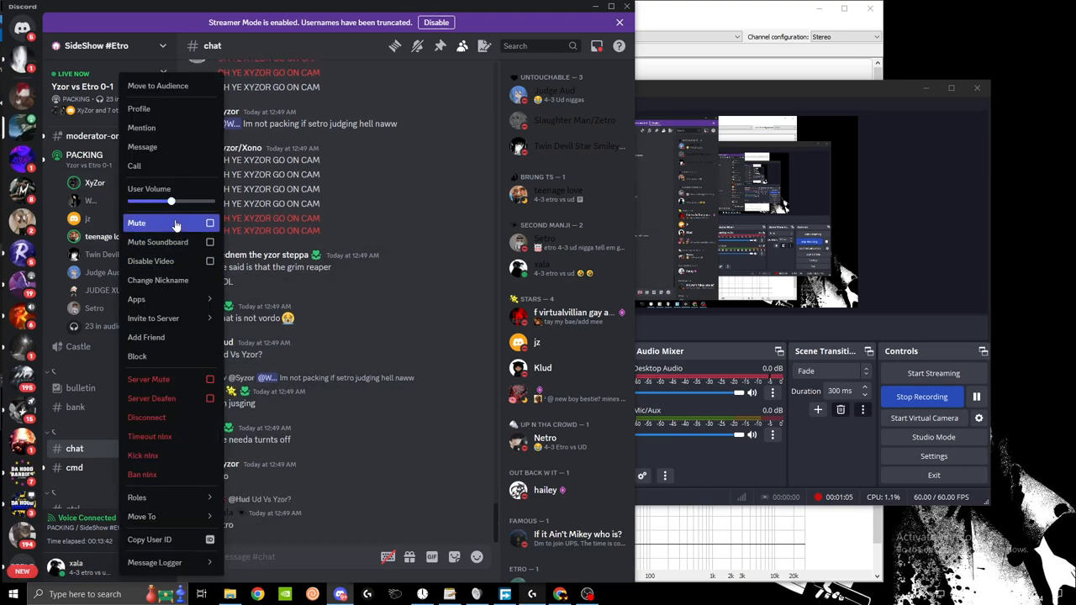
Locally mute the selected voice-channel member from their context menu
{"action": "left_click", "coordinate": [209, 222]}
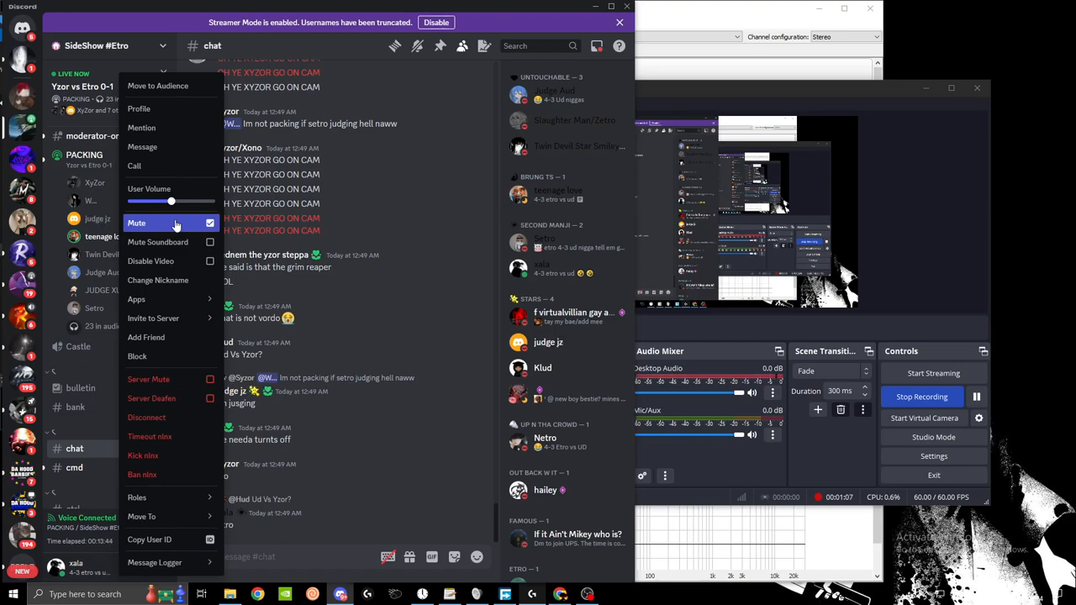